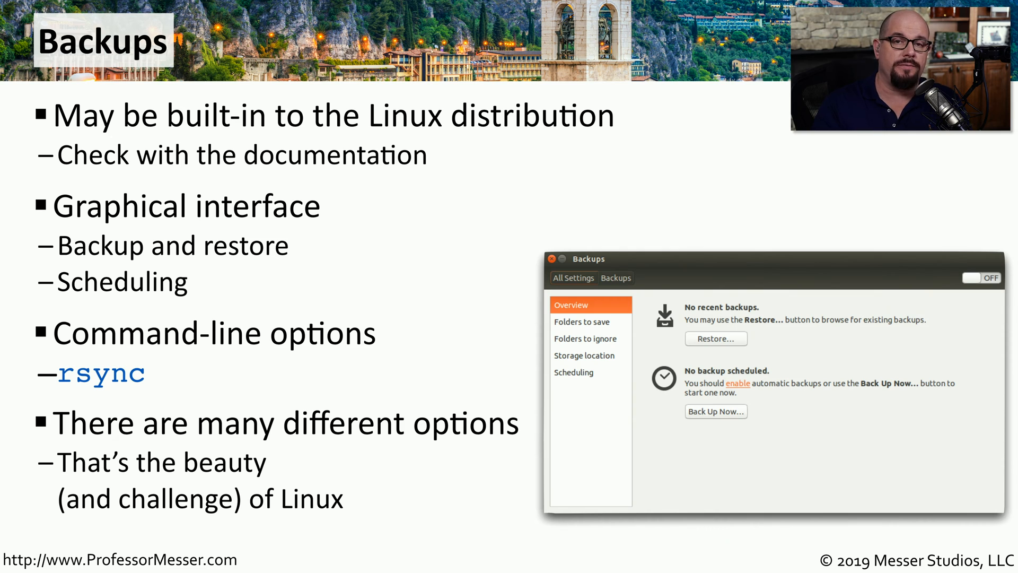
key("right")
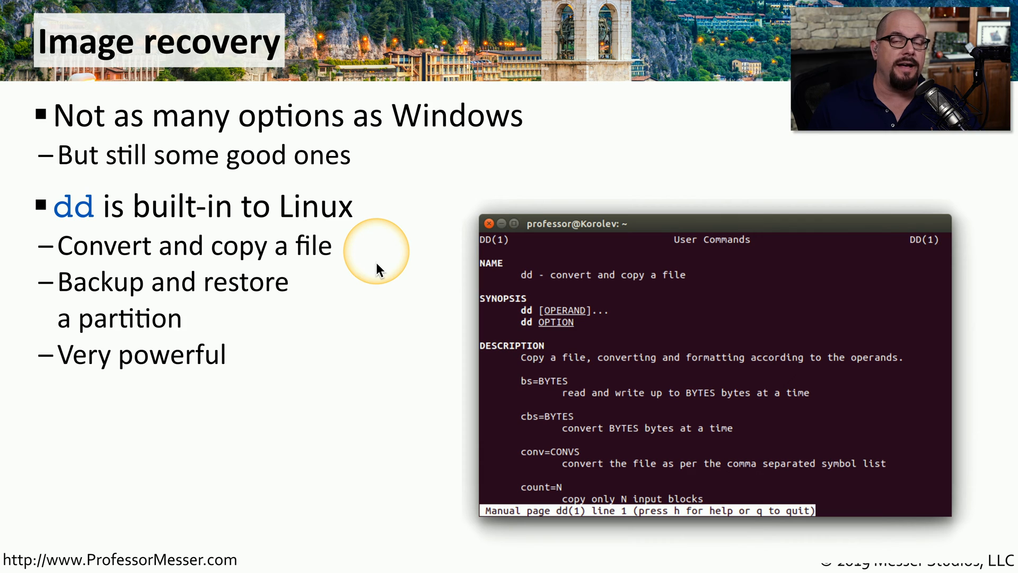
mouse_move(341, 294)
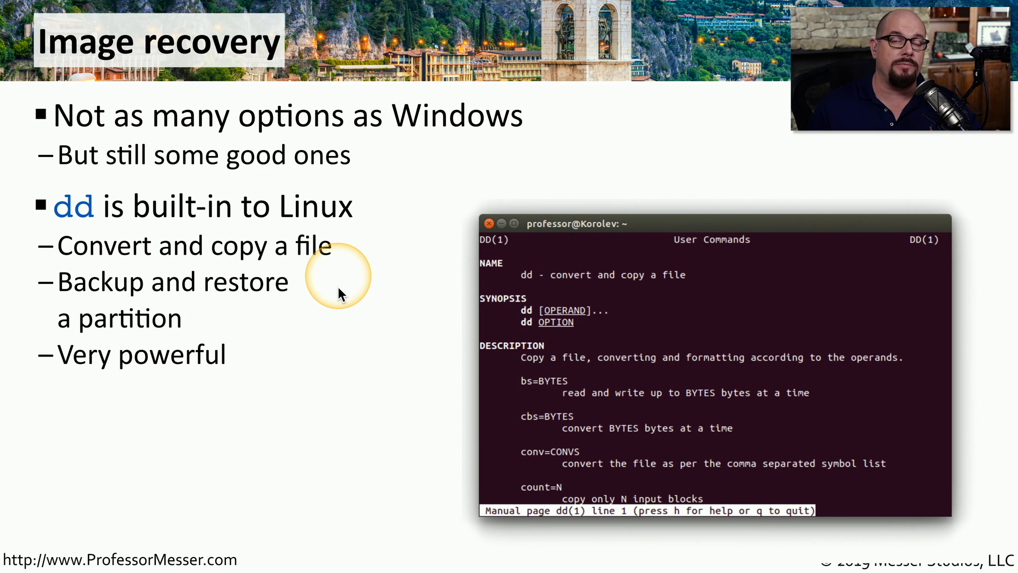